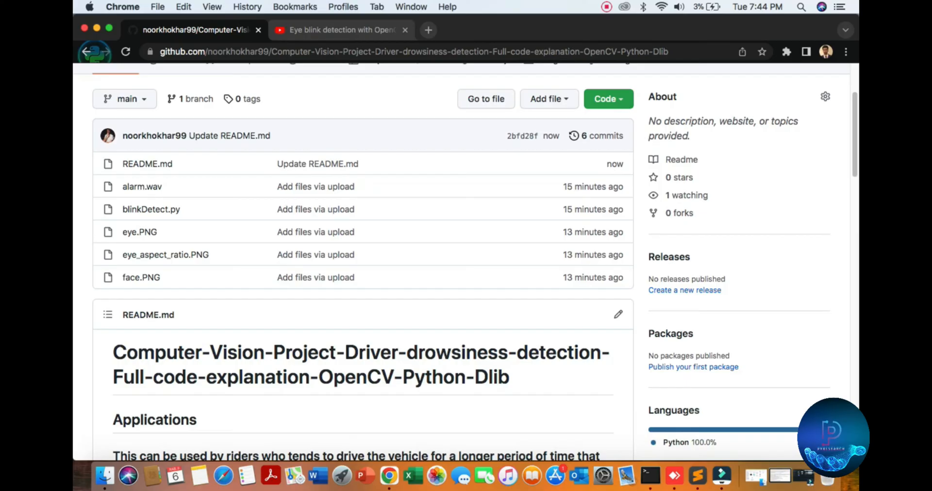
Switch from the repository page to the Eye blink detection YouTube video.
scroll("down", 3)
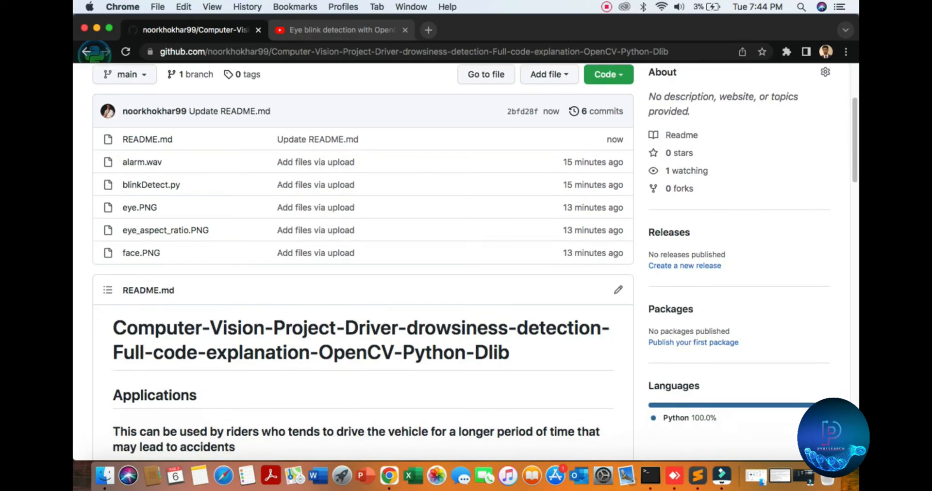
left_click(336, 30)
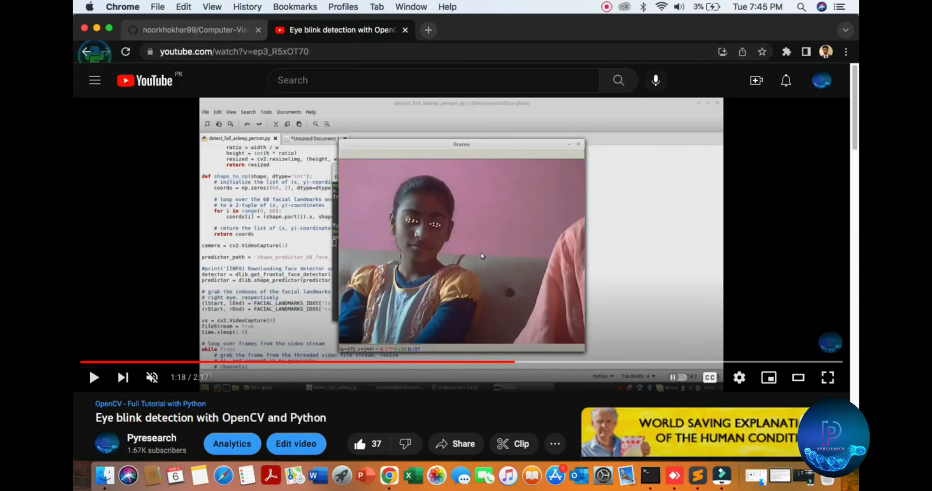
Watch the blink detection demo and return to the driver-drowsiness repository.
scroll("down", 3)
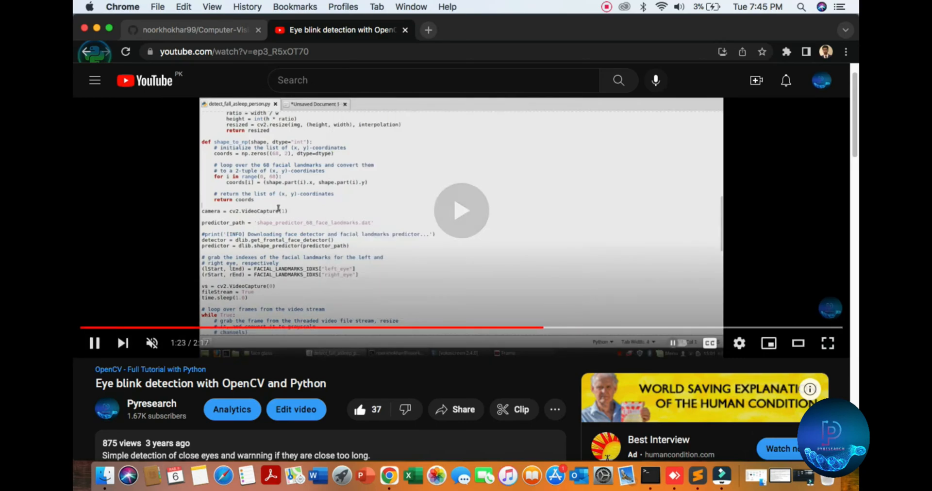
left_click(94, 342)
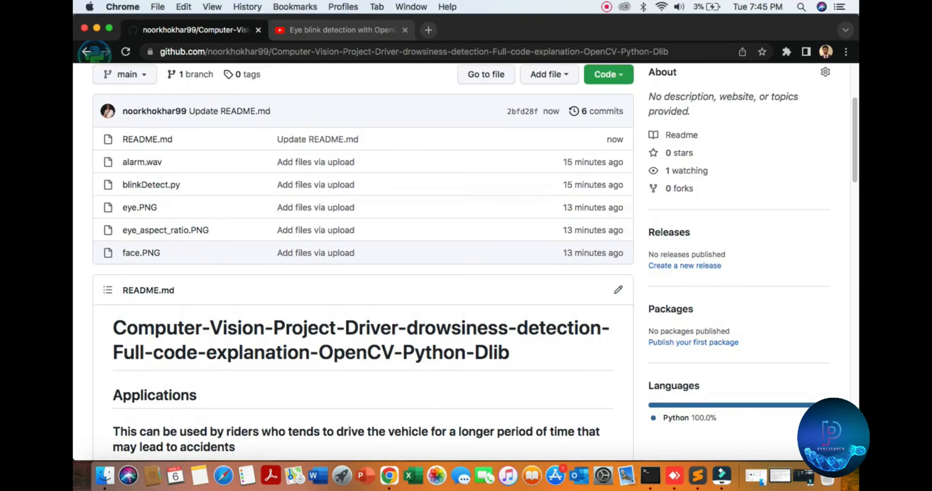
Review the blinkDetect folder's models subfolder and show the repository's Add file options.
scroll("down", 3)
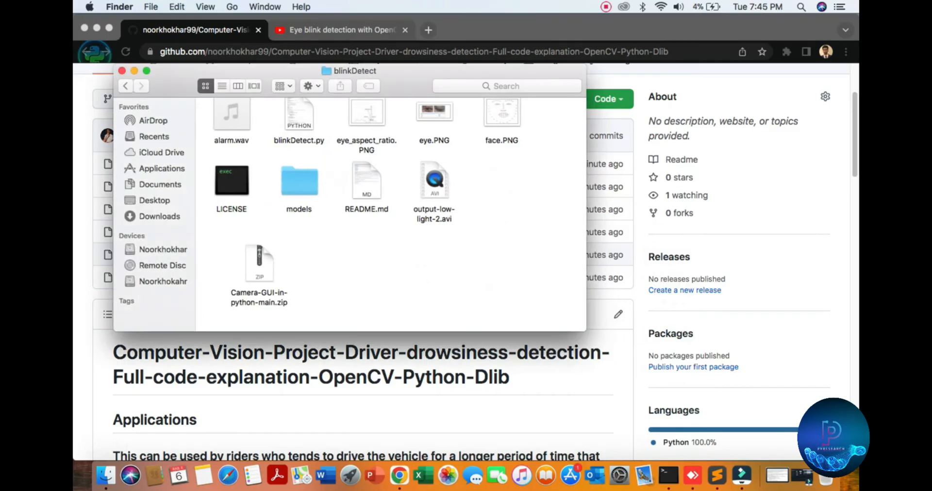
left_click(299, 180)
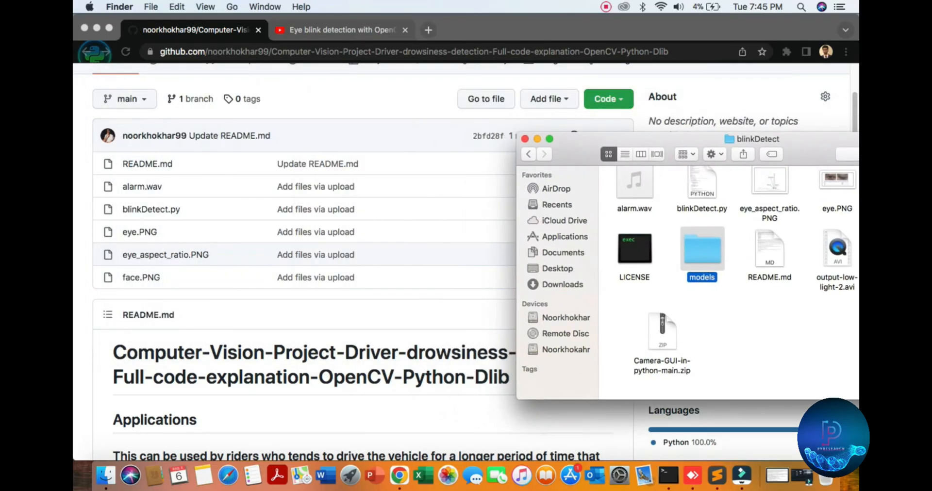
left_click(545, 99)
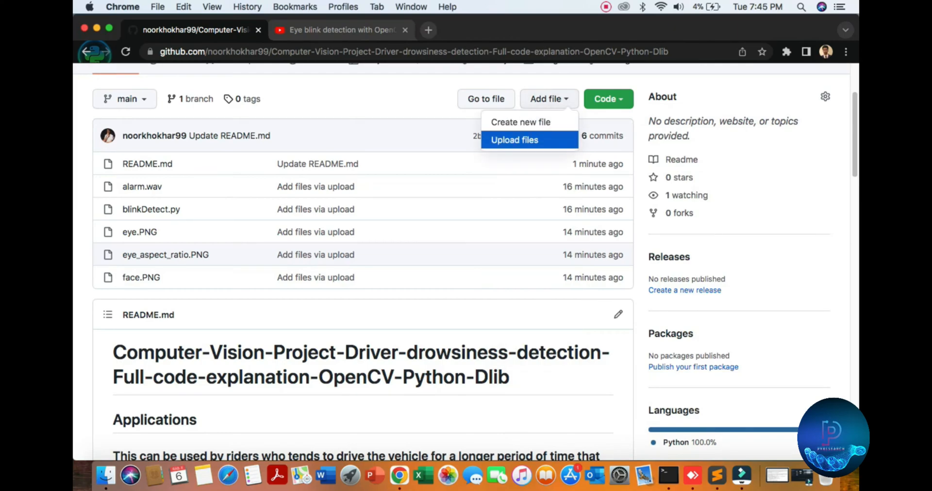
left_click(514, 140)
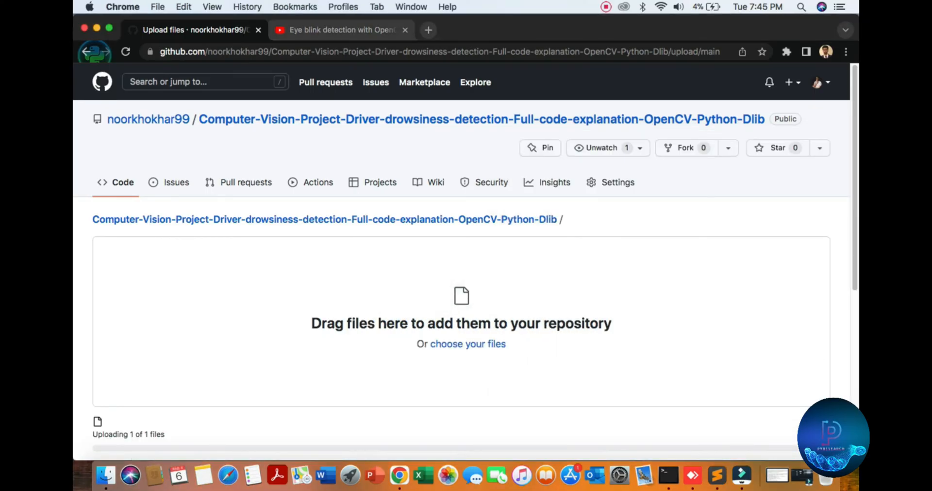
scroll("down", 3)
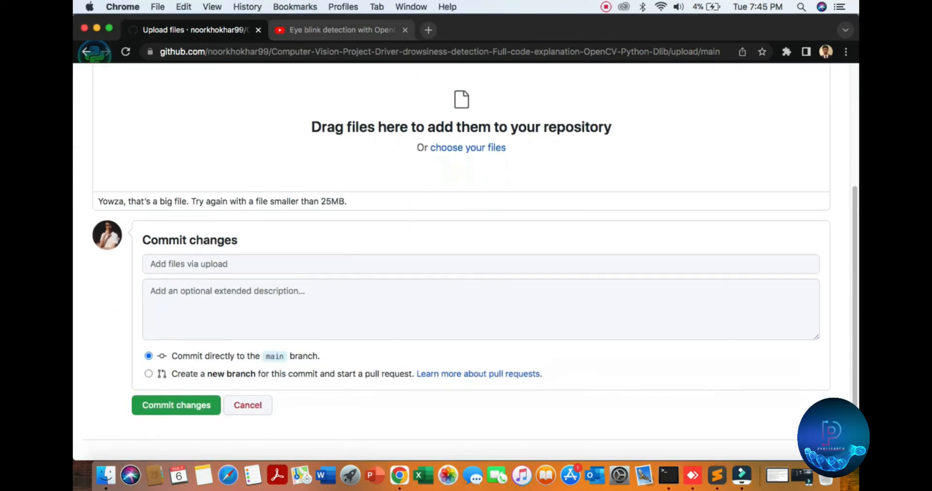
left_click(175, 404)
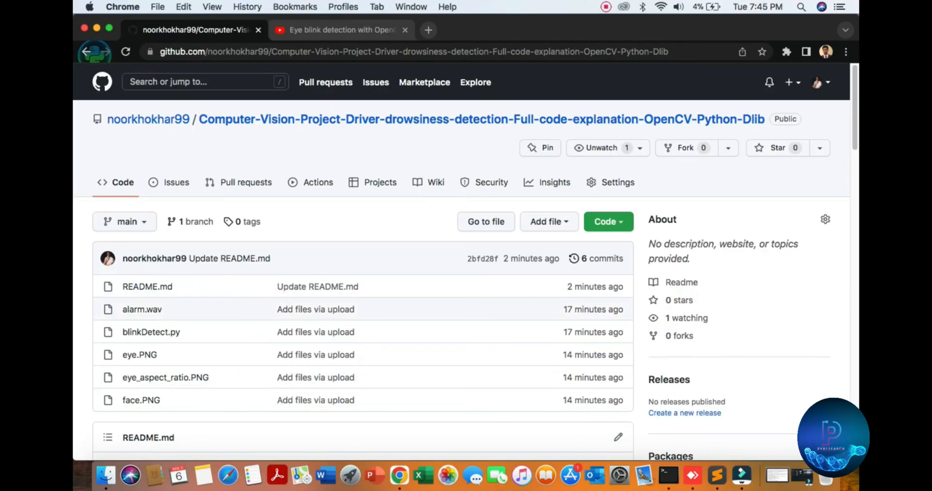
scroll("down", 3)
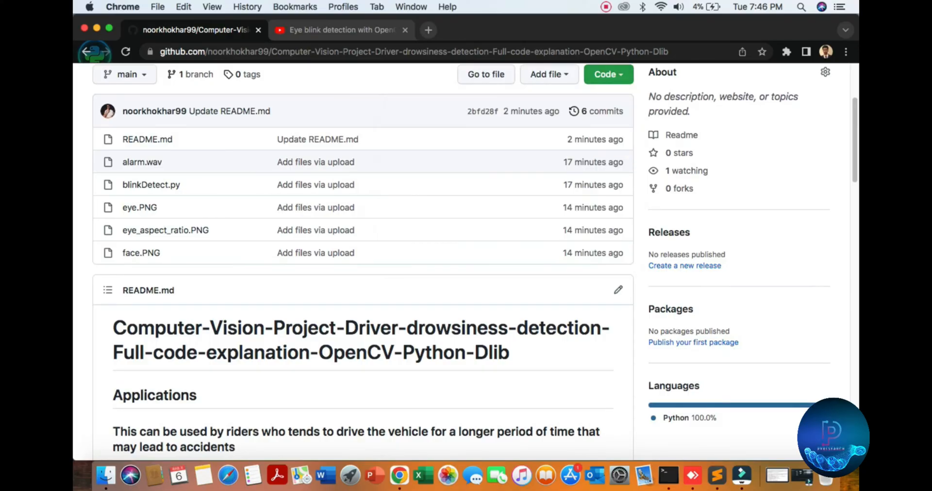
Read the README through Dependencies, Description, Algorithm and Execution sections.
scroll("down", 3)
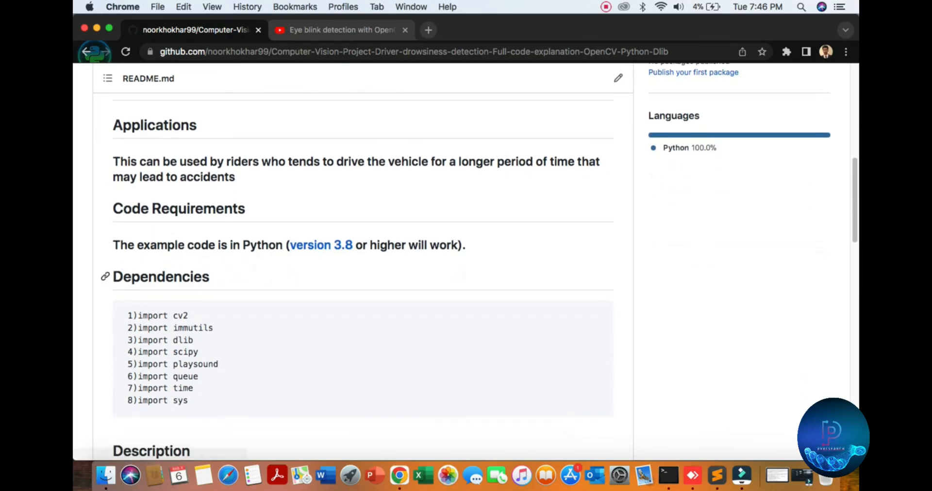
scroll("down", 3)
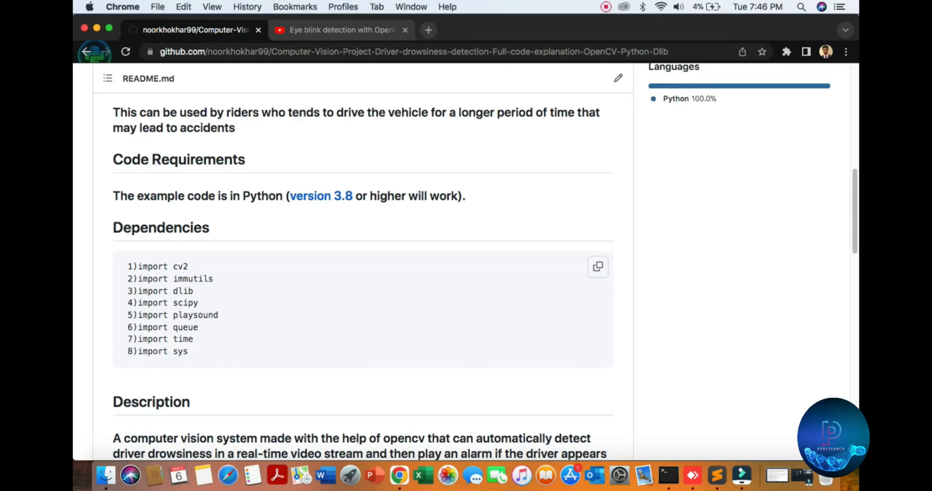
scroll("down", 3)
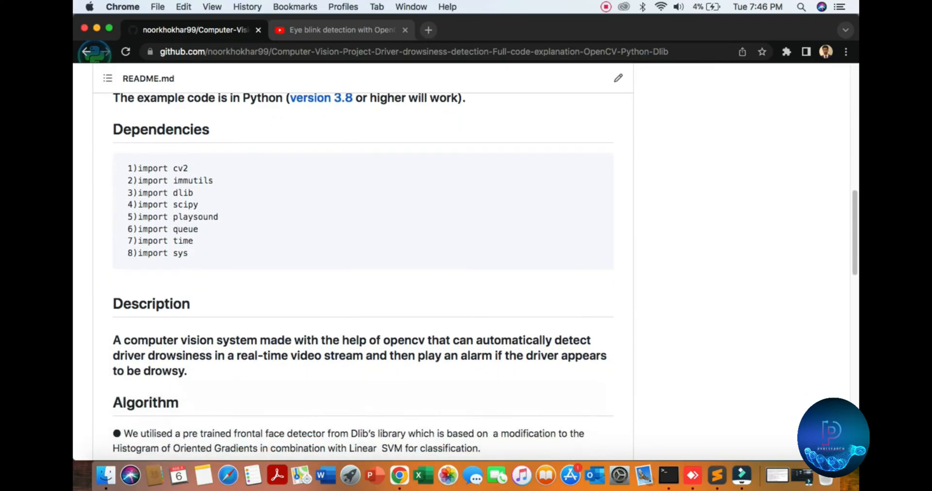
scroll("down", 3)
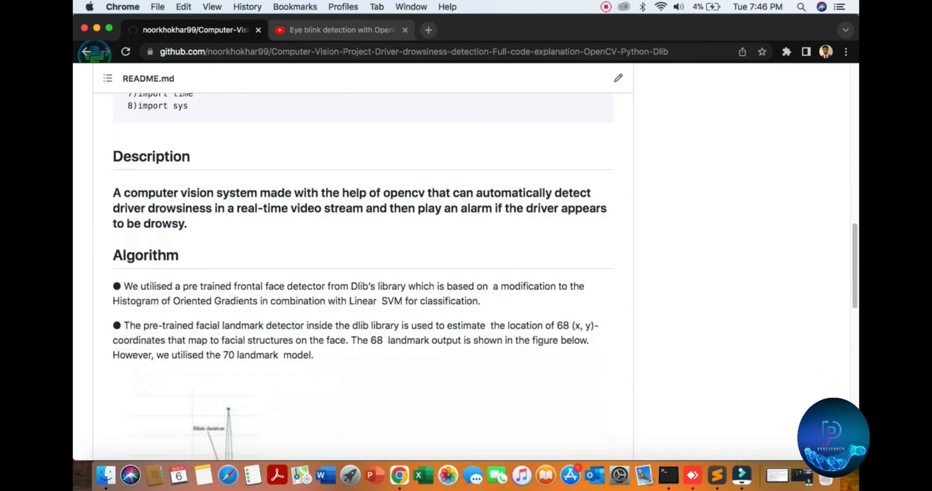
scroll("down", 3)
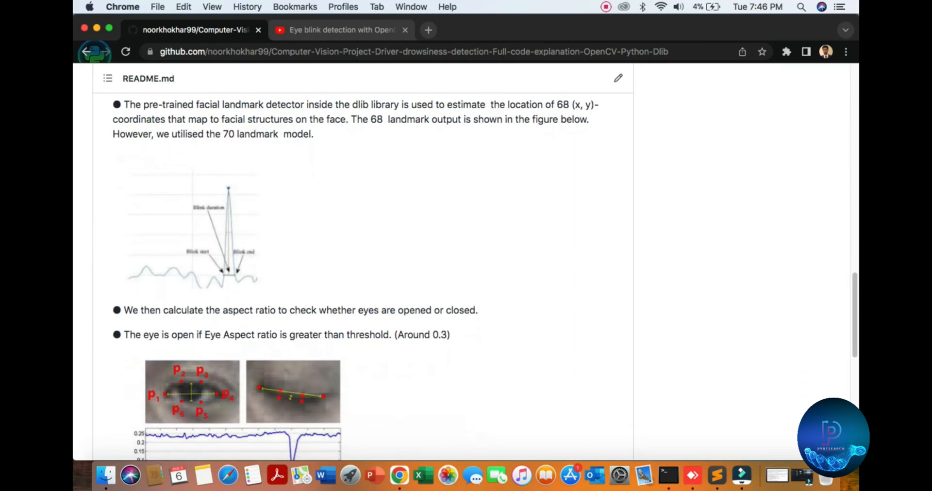
scroll("down", 3)
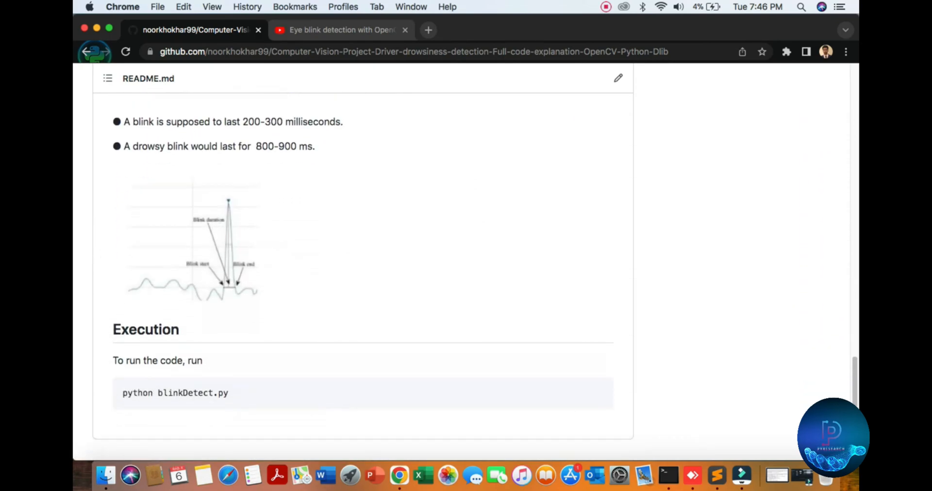
scroll("down", 3)
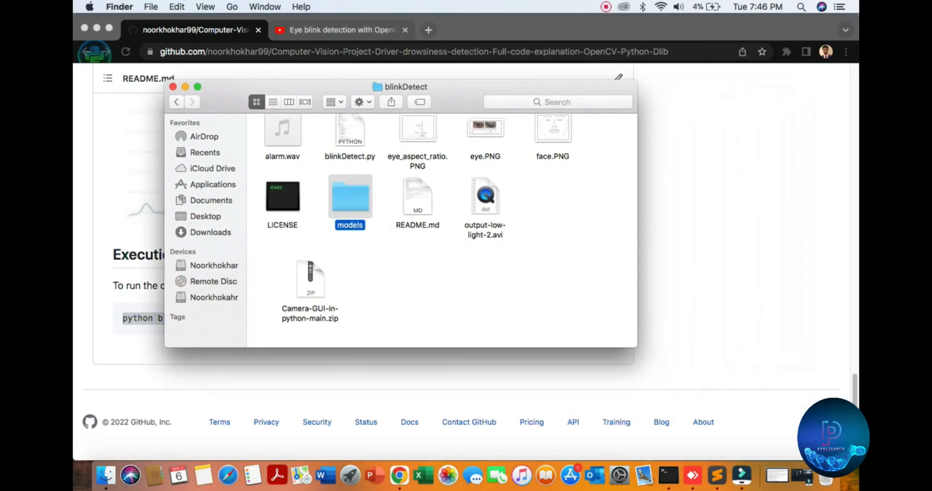
Inspect the models folder's shape predictor file, then play the alarm.wav sound.
double_click(350, 196)
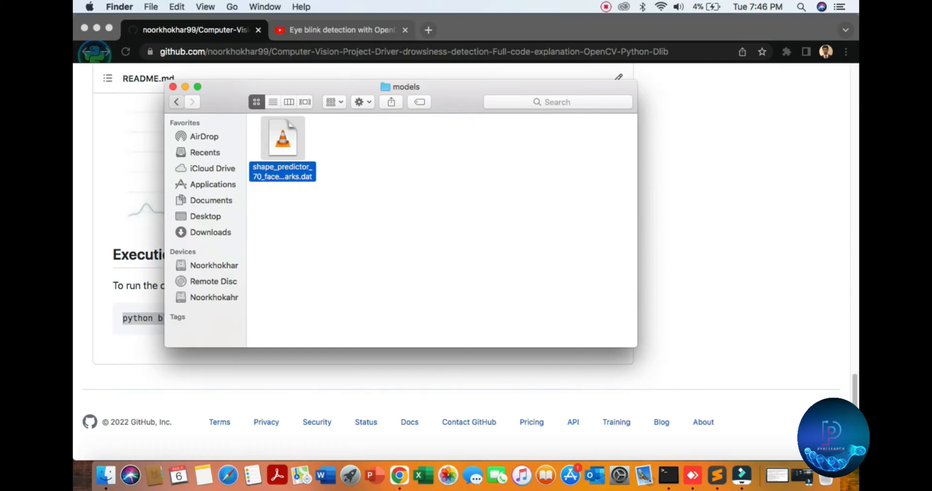
left_click(176, 102)
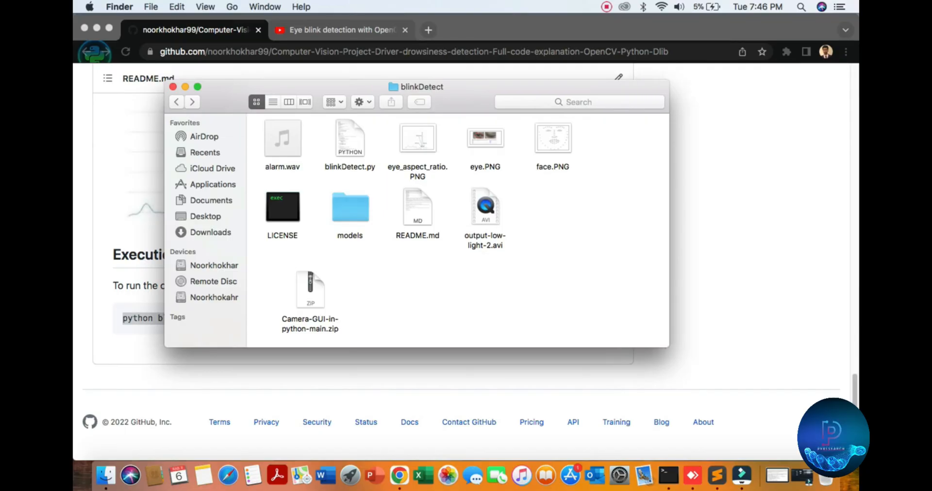
left_click(282, 138)
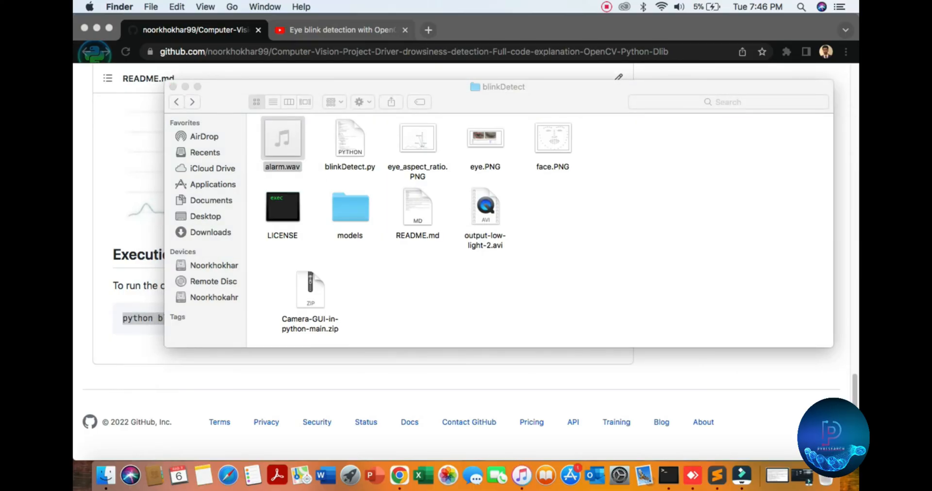
double_click(282, 142)
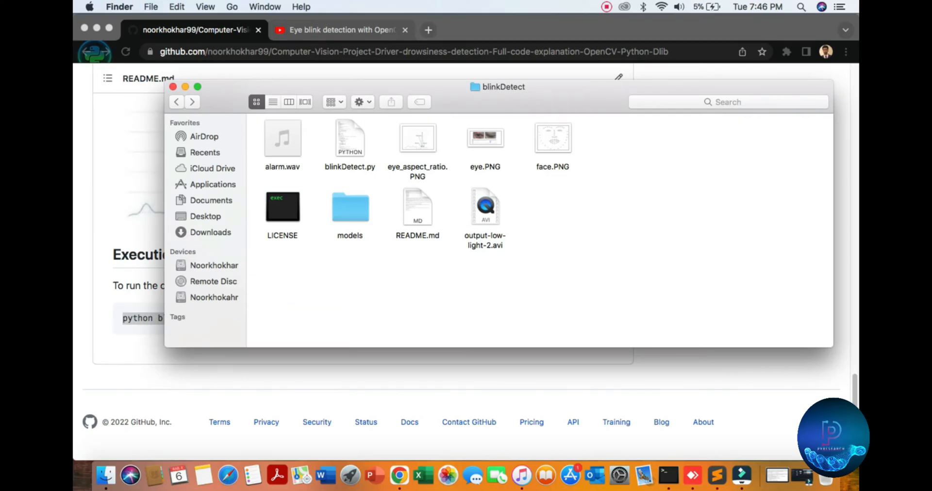
Select the models folder and README.md back in the blinkDetect folder.
left_click(349, 207)
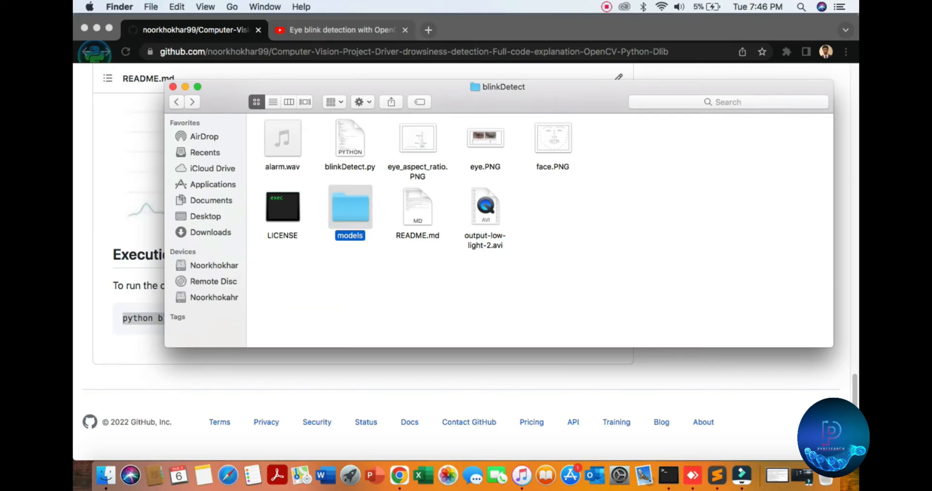
left_click(418, 207)
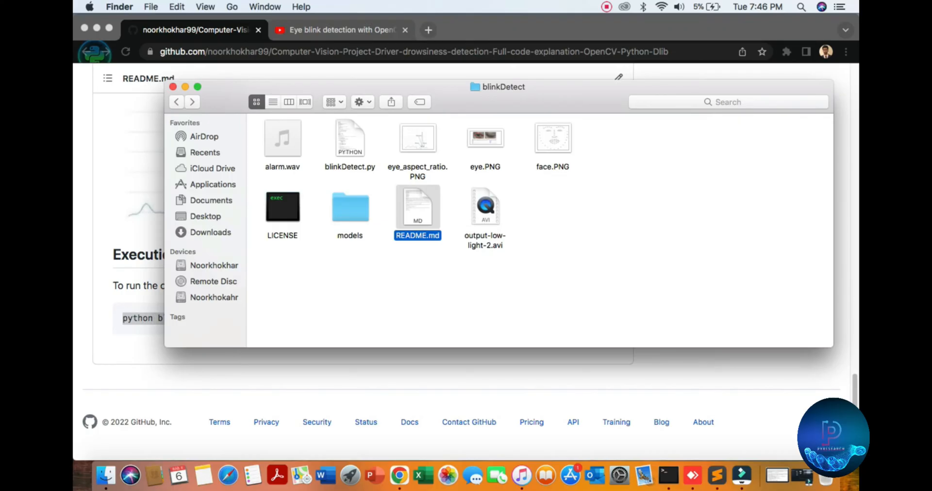
right_click(350, 137)
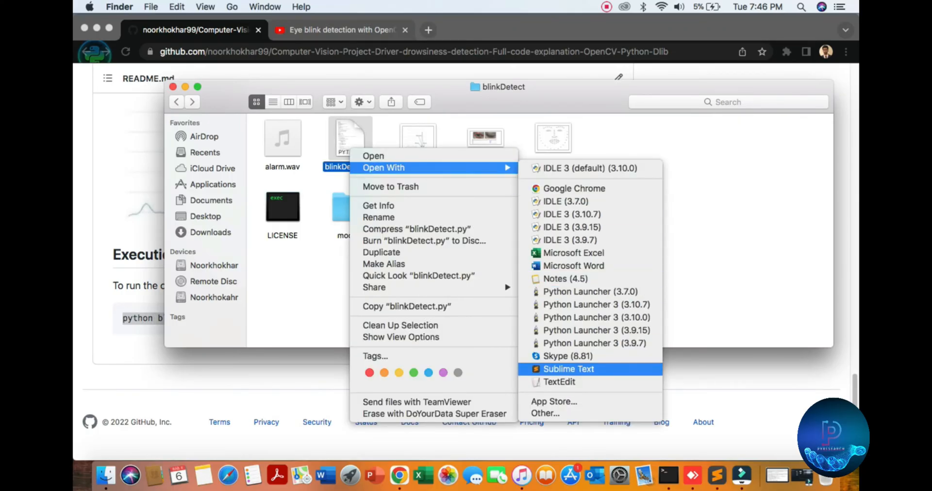
left_click(568, 369)
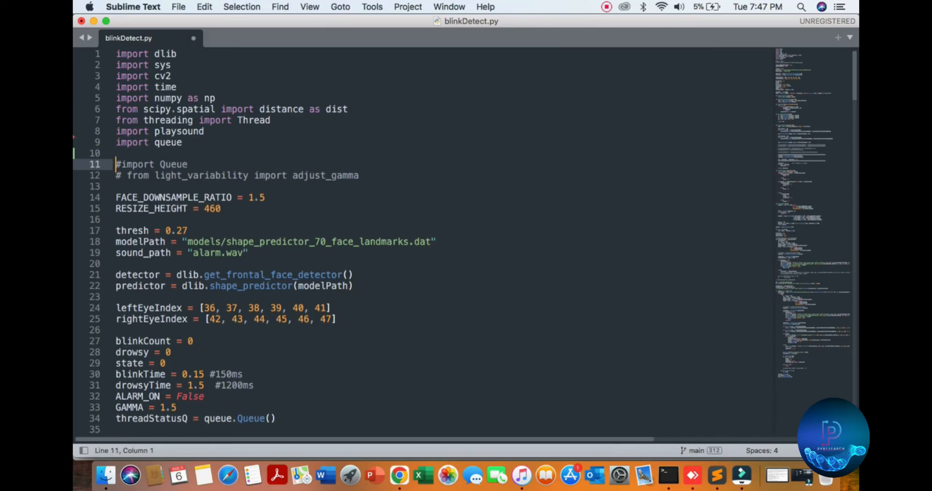
left_click_drag(116, 187, 222, 208)
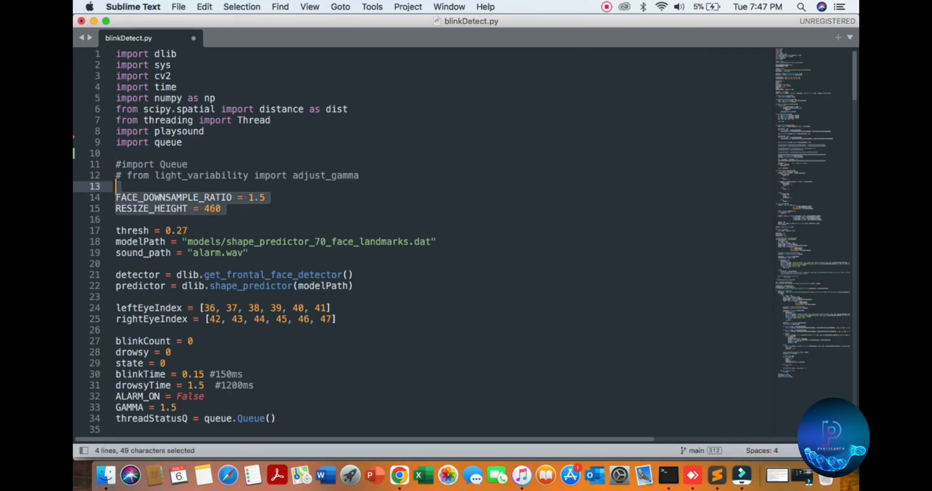
left_click(183, 197)
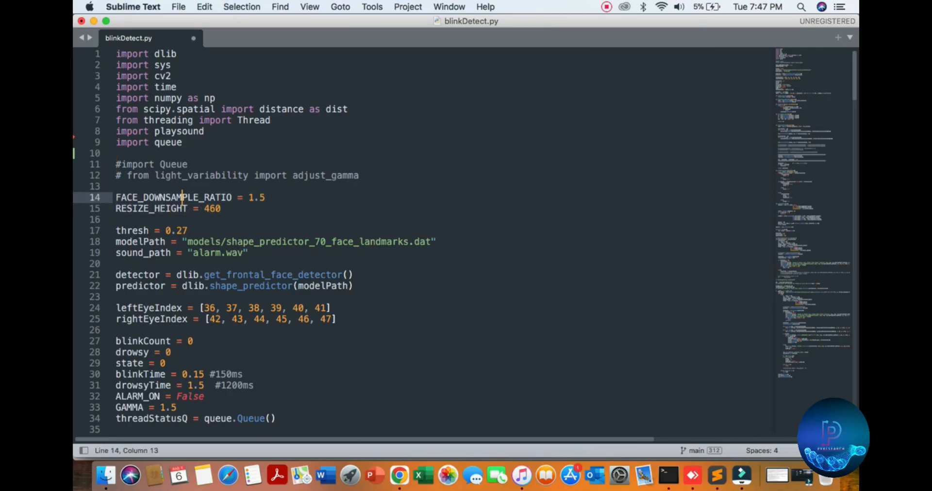
left_click(166, 274)
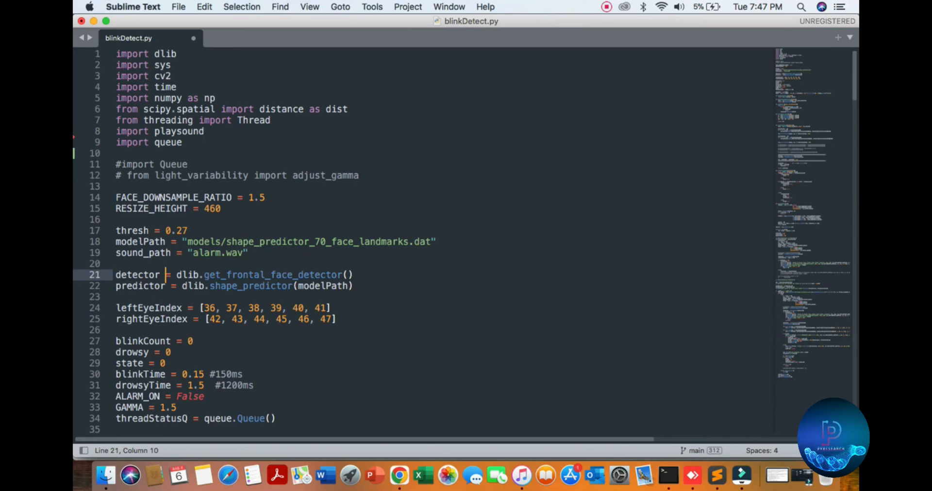
type("invGamma = 1.0/GAMMA")
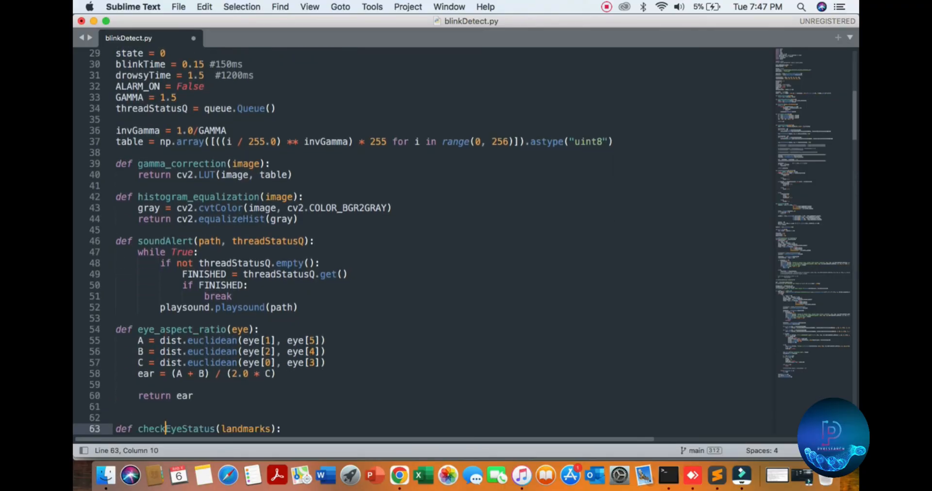
type("mask = np.zeros(frame.shape[:2], dtype = np.float32)")
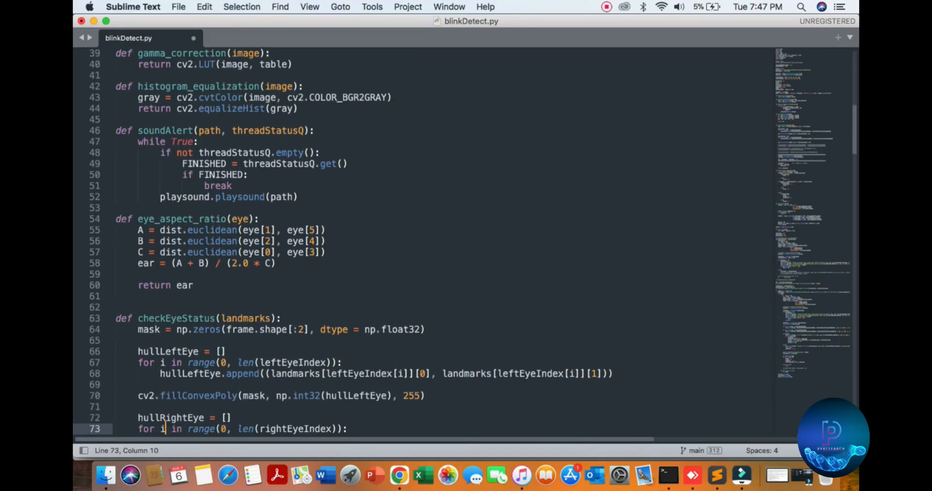
scroll("down", 3)
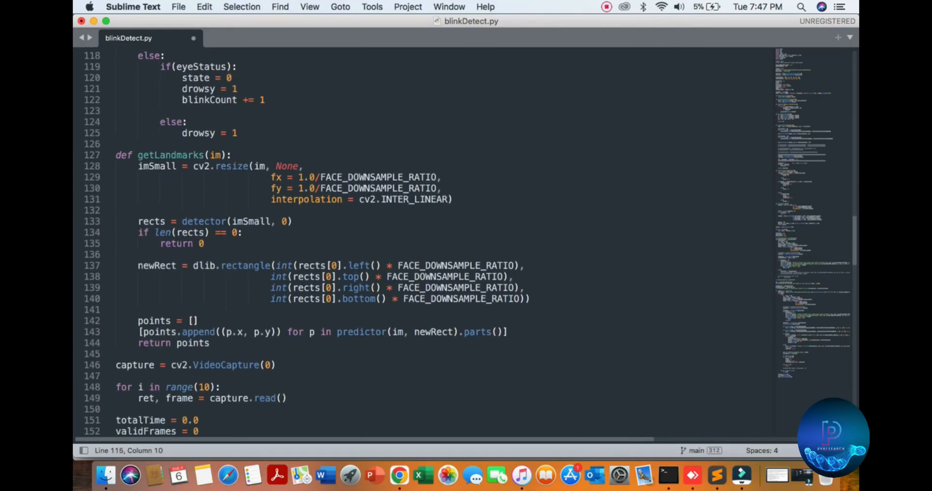
scroll("down", 3)
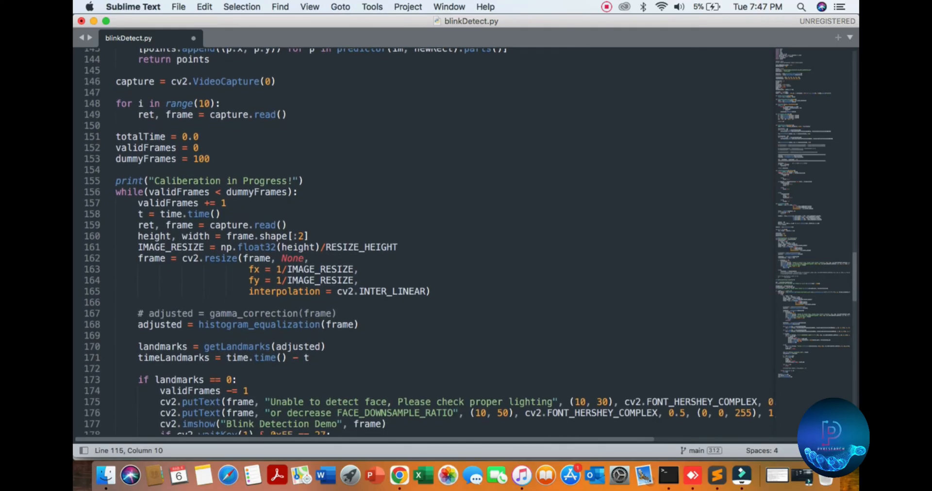
scroll("down", 3)
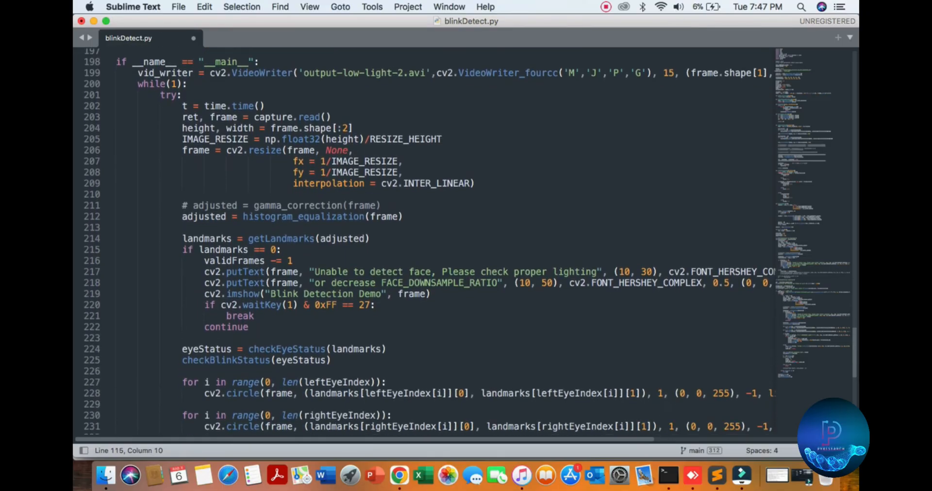
scroll("down", 3)
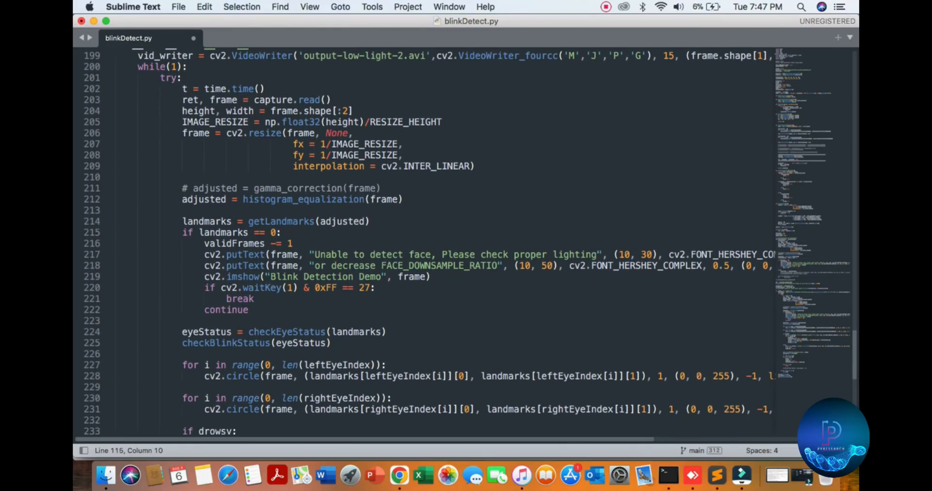
scroll("down", 3)
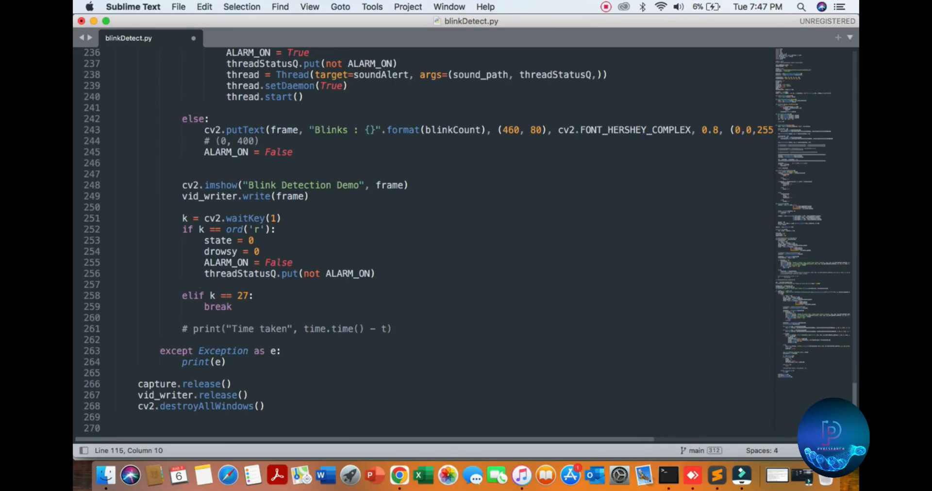
mouse_move(668, 475)
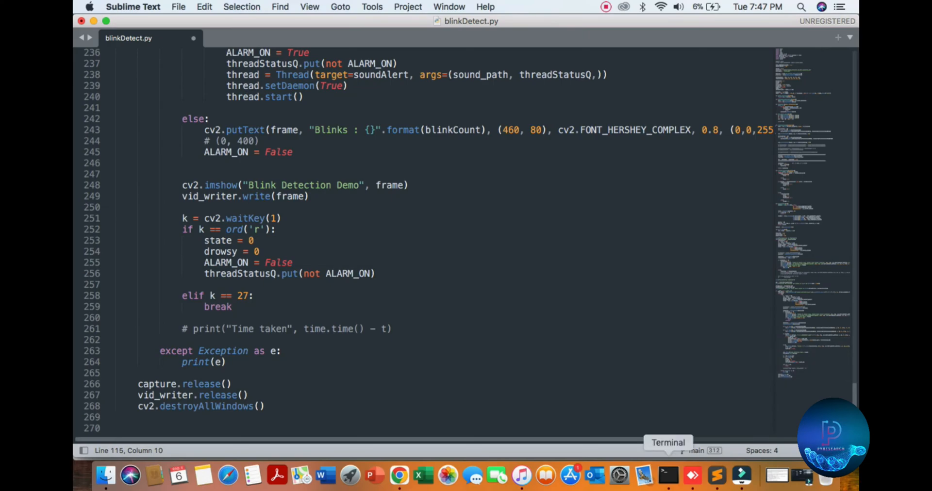
Start a Terminal shell in the blinkDetect folder and list its contents with ls.
left_click(684, 475)
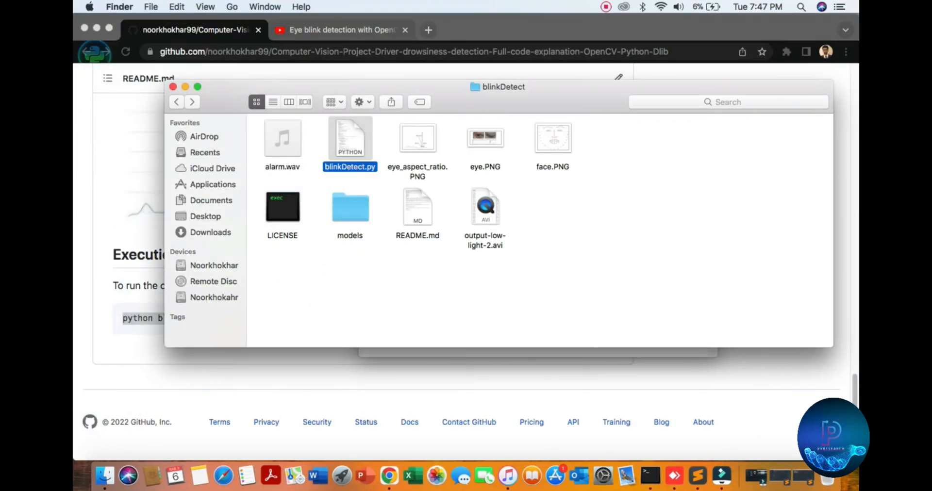
left_click(650, 476)
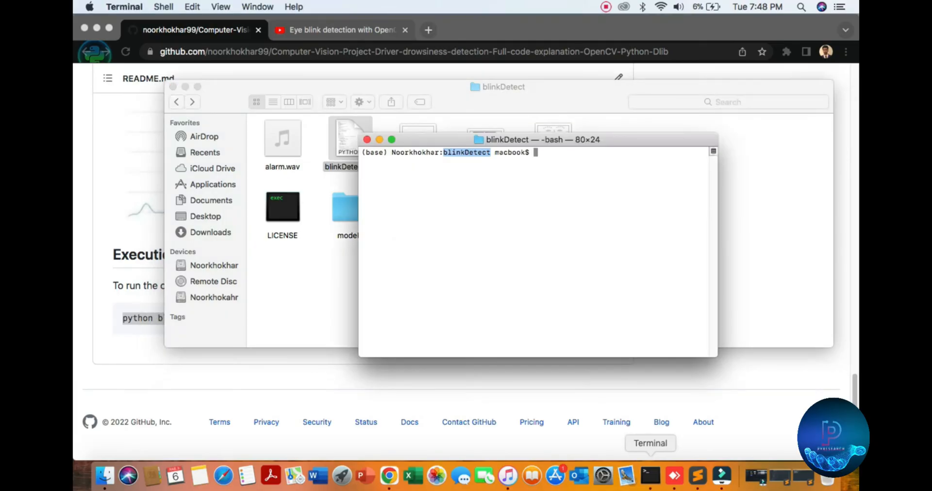
type("ls")
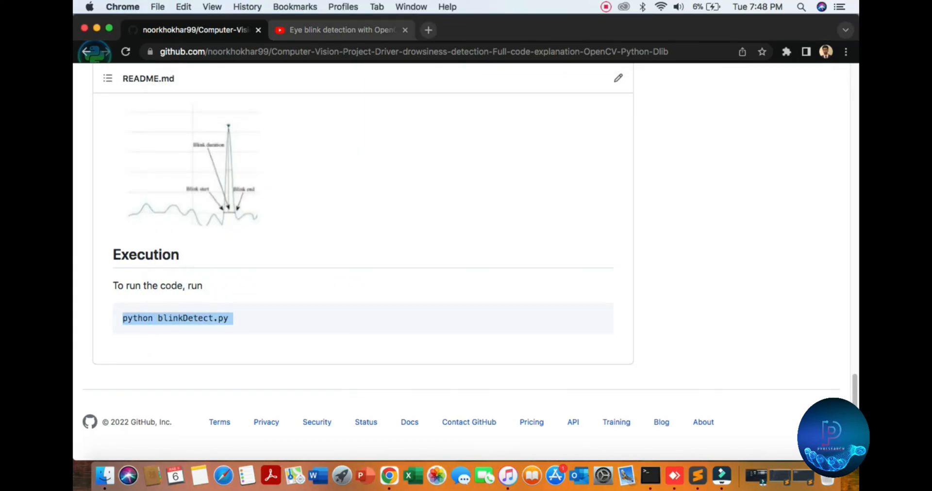
mouse_move(650, 475)
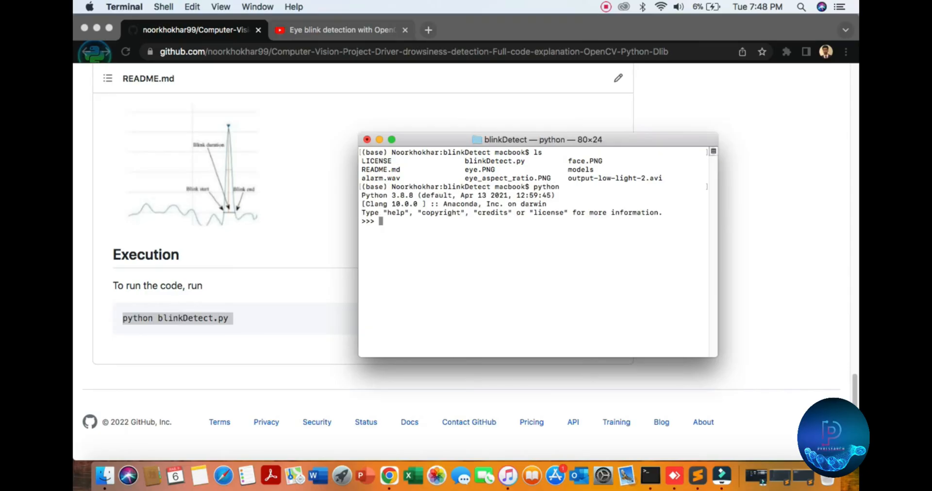
Quit the python prompt and run python blinkDetect.py, starting calibration.
type("quit(")
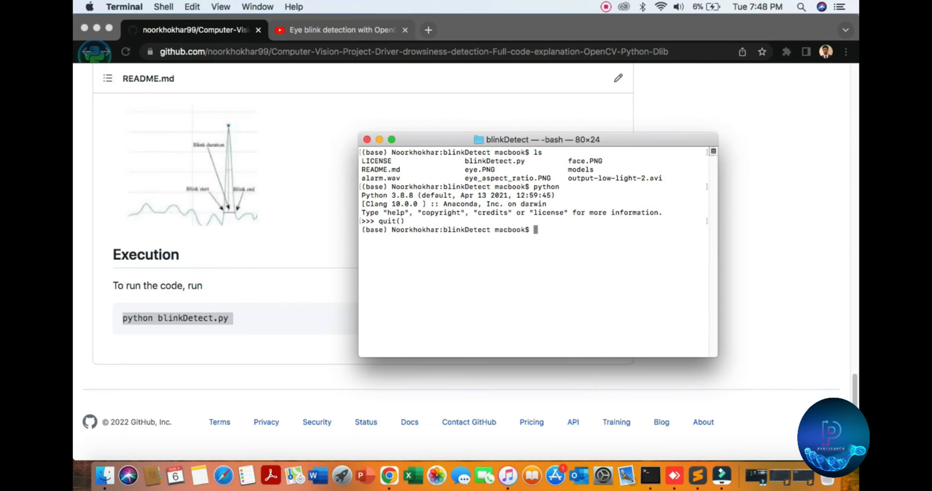
type("python blinkDetect.py")
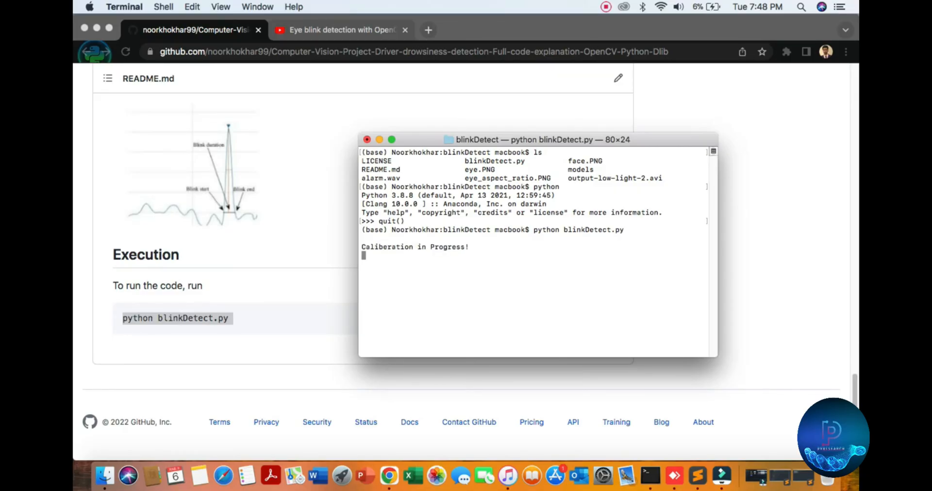
left_click_drag(536, 139, 423, 96)
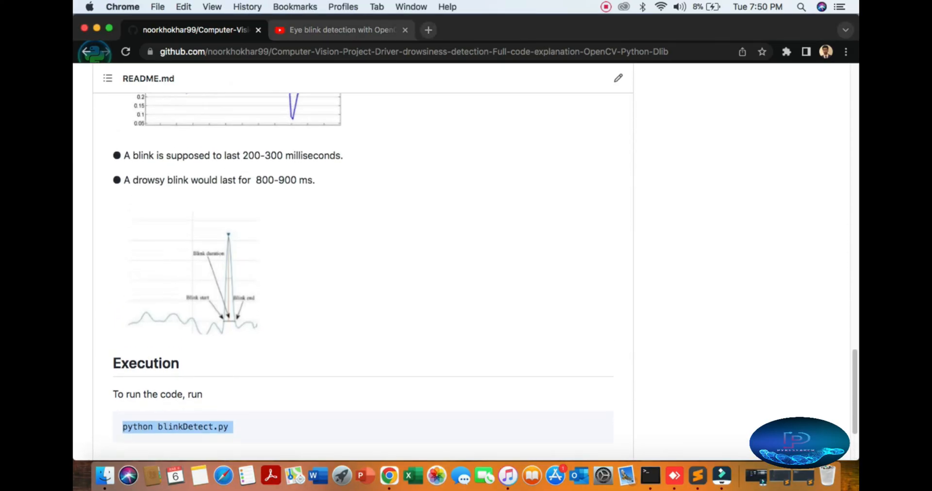
scroll("up", 3)
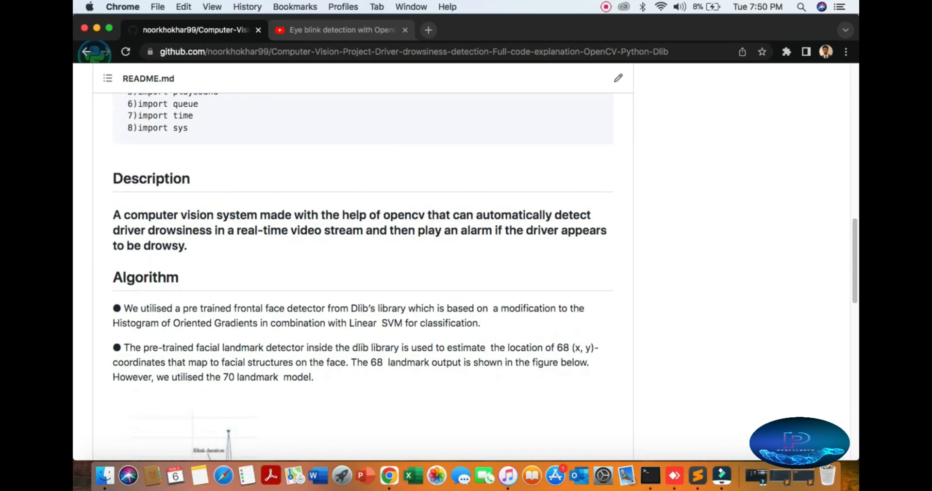
scroll("up", 3)
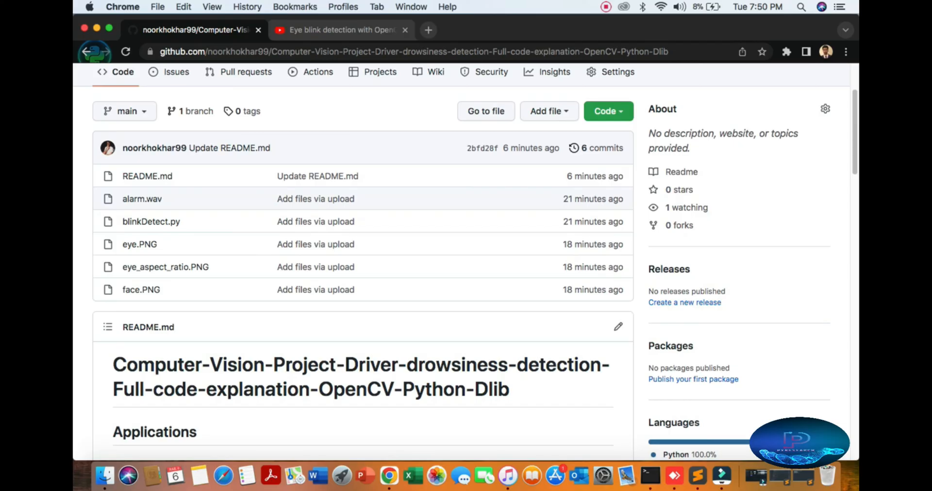
scroll("down", 3)
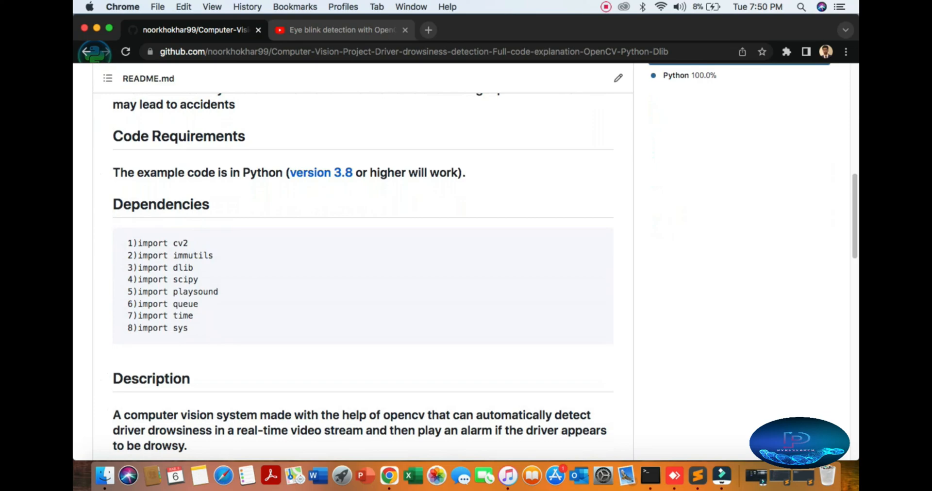
scroll("down", 3)
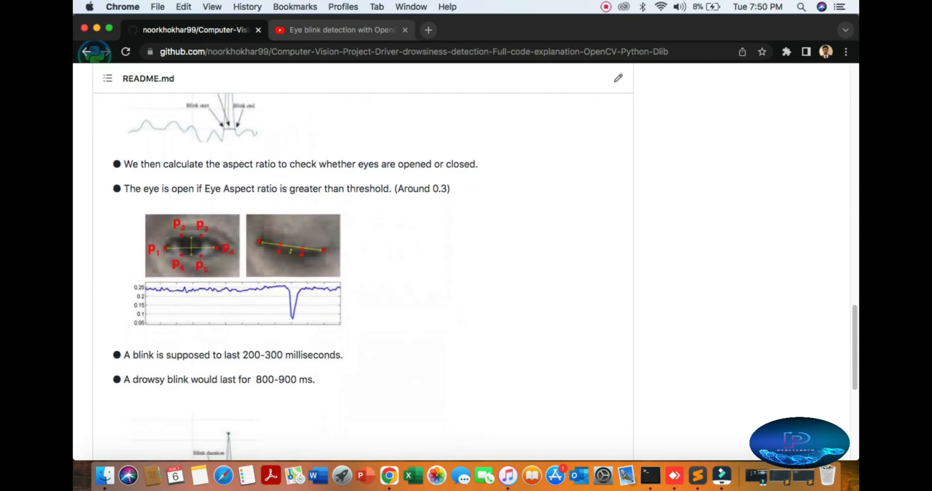
scroll("down", 3)
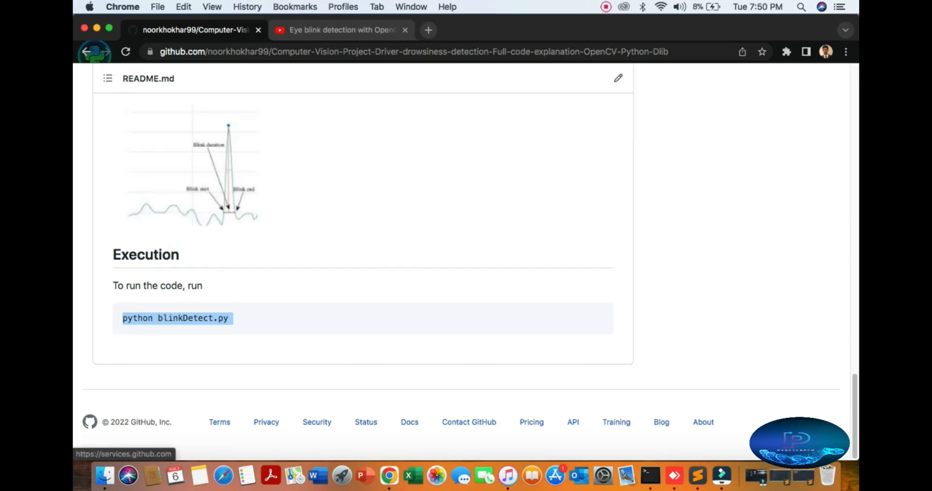
scroll("up", 3)
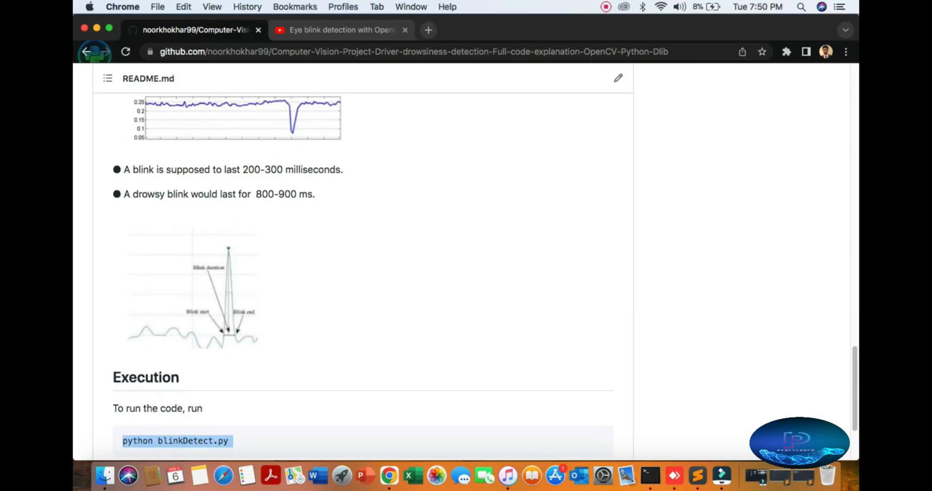
scroll("up", 3)
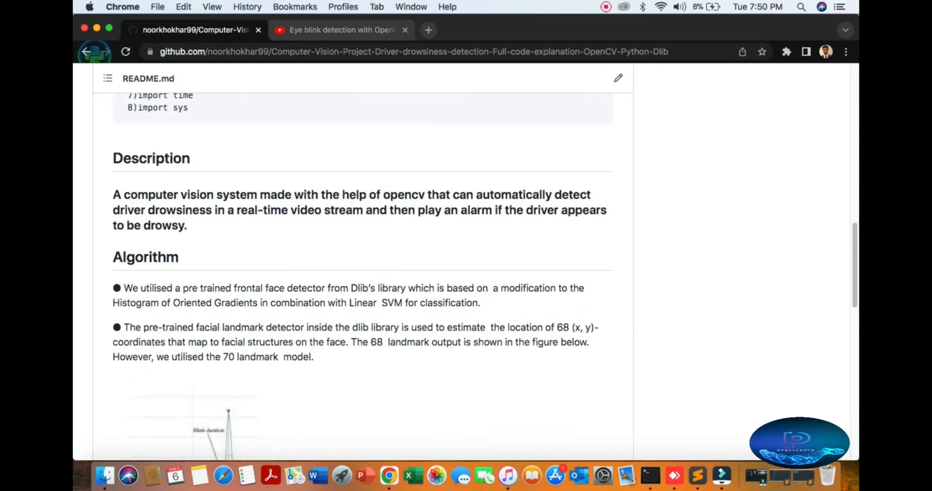
scroll("up", 3)
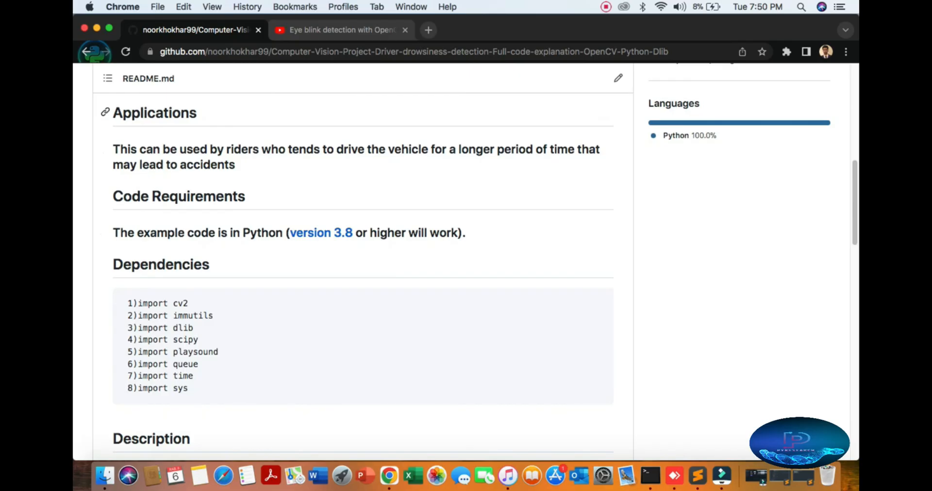